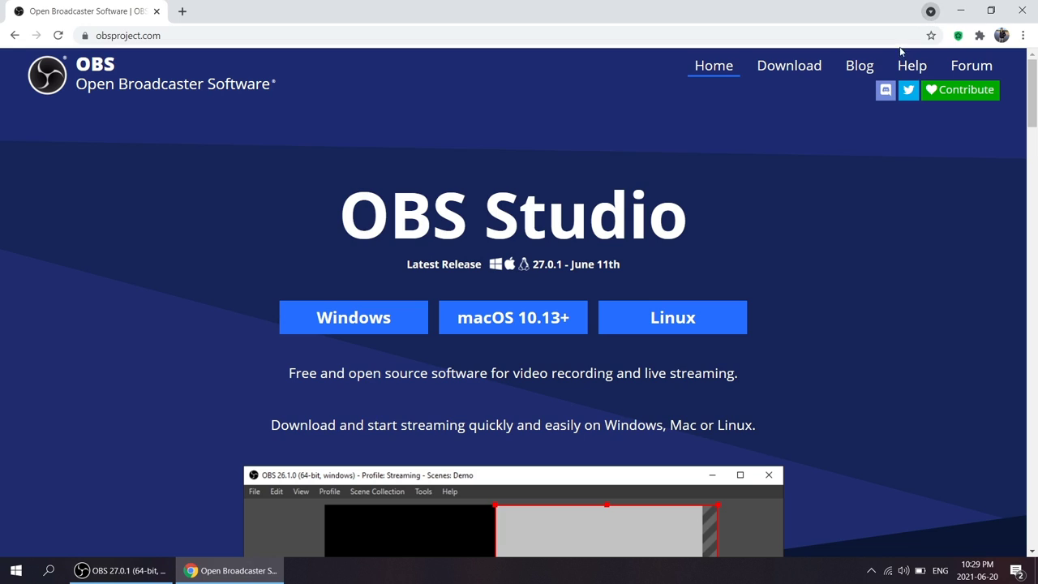
mouse_move(672, 271)
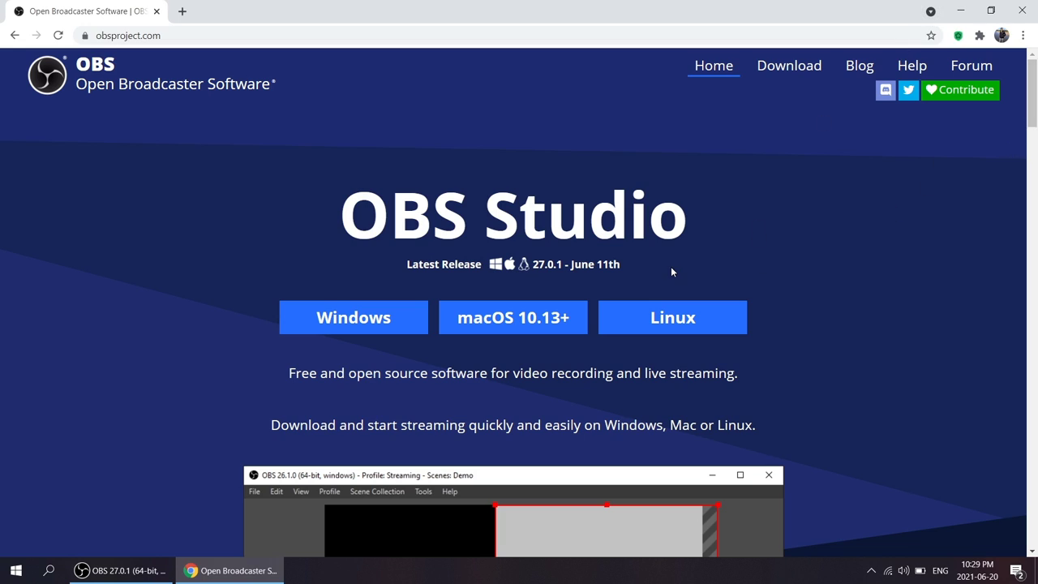
mouse_move(353, 317)
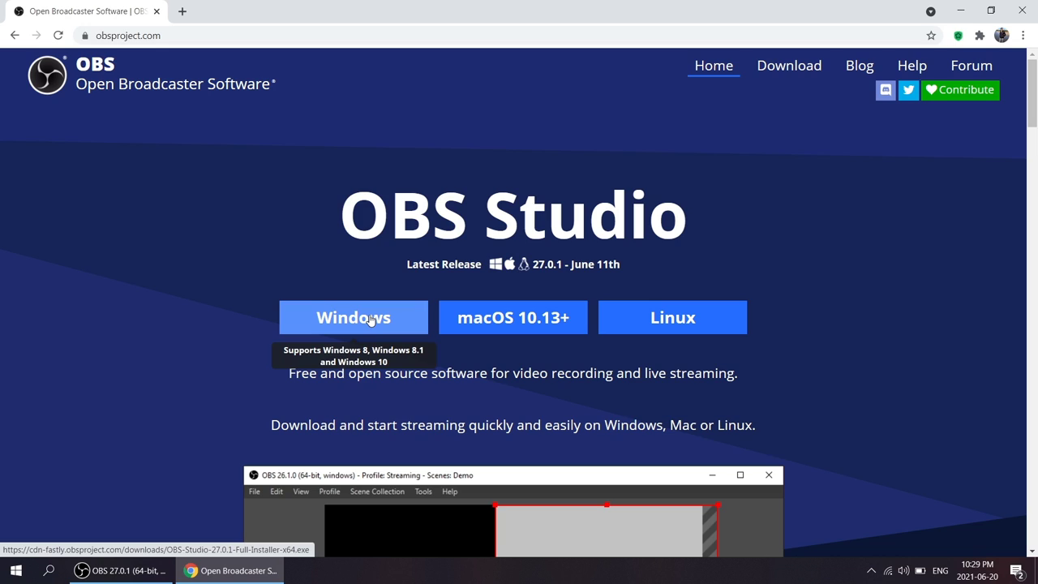
Download the OBS Studio 27.0.1 installer for Windows from the Latest Release section.
left_click(353, 317)
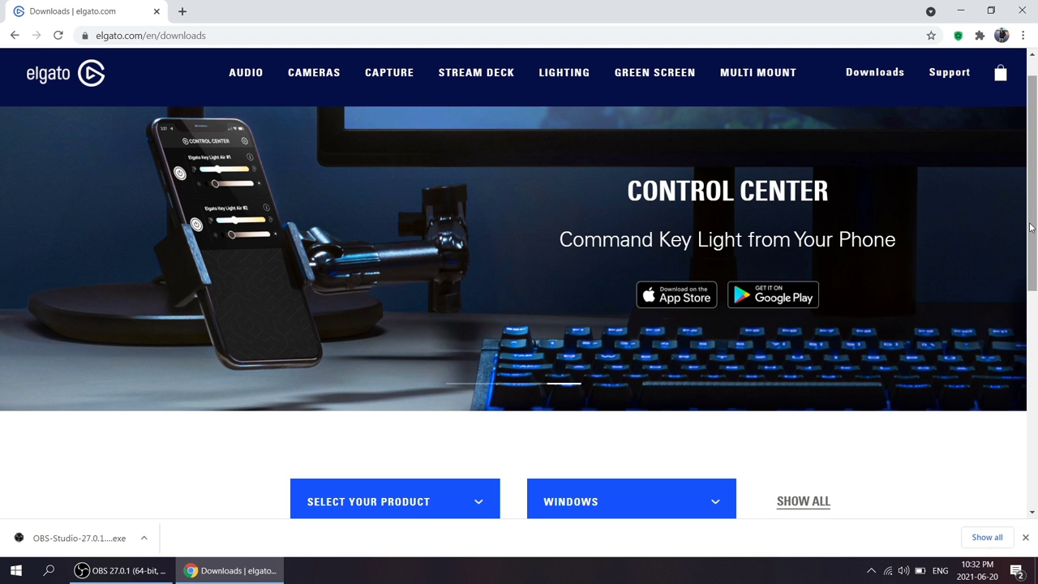
Select HD60 S on Elgato's downloads page, then launch the downloaded GameCaptureSetup installer.
scroll("down", 3)
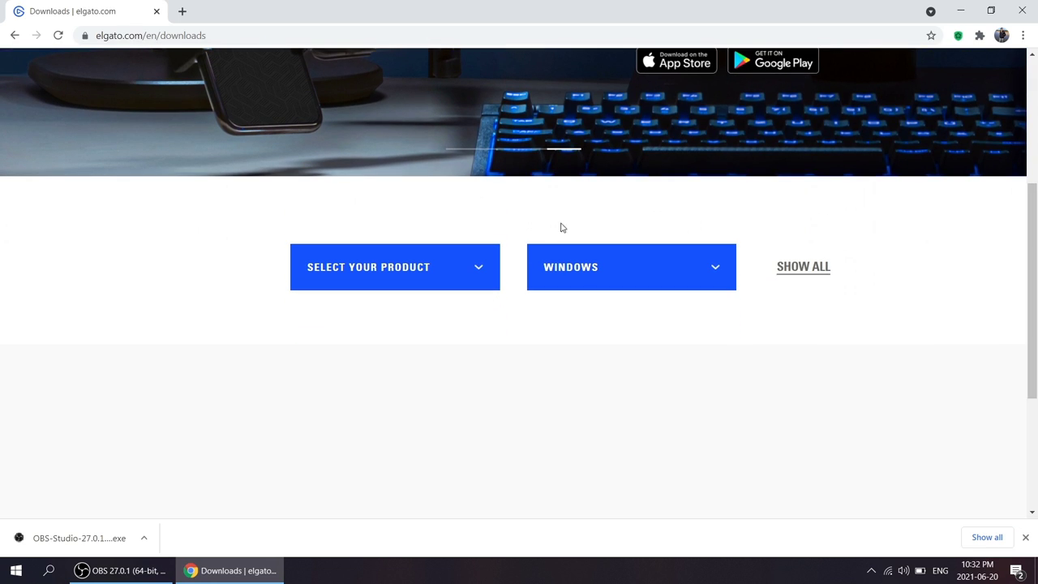
left_click(395, 267)
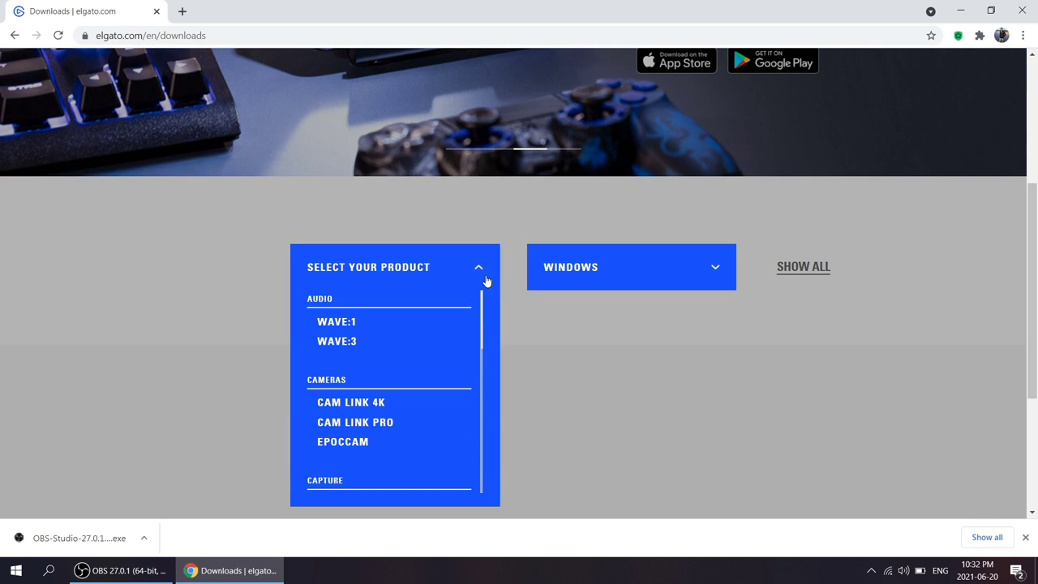
scroll("down", 3)
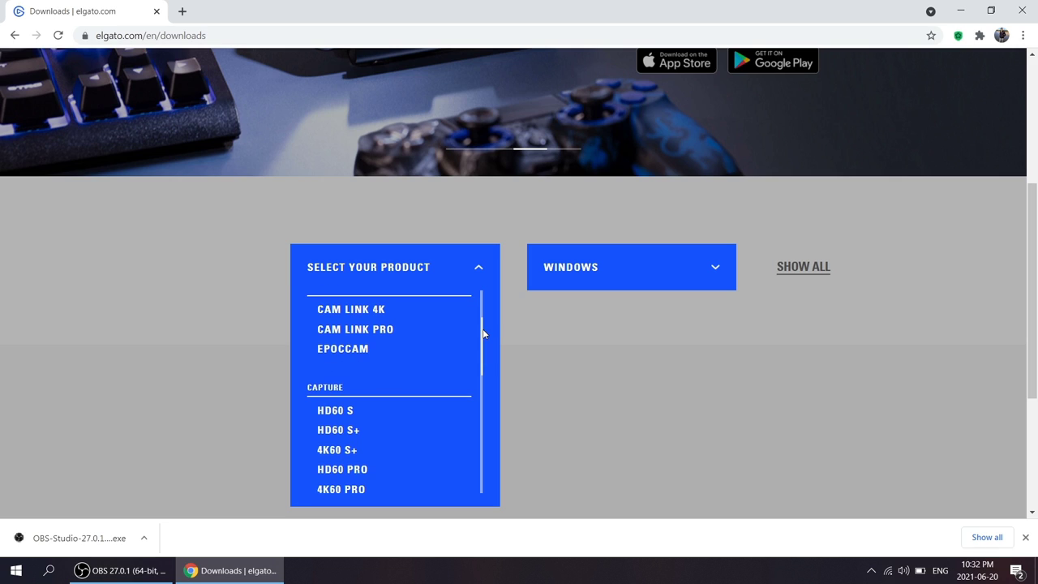
left_click(336, 410)
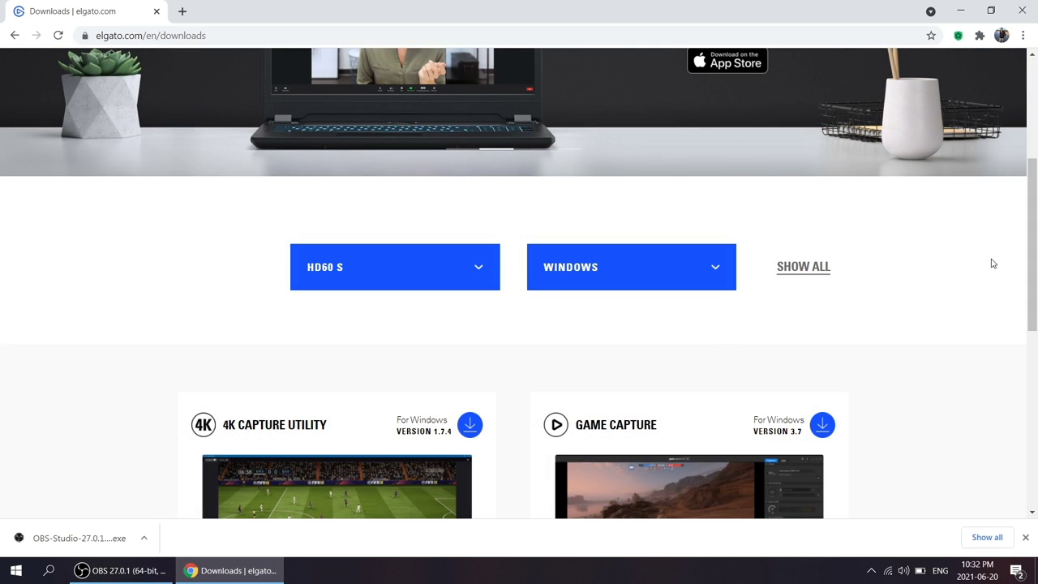
scroll("down", 3)
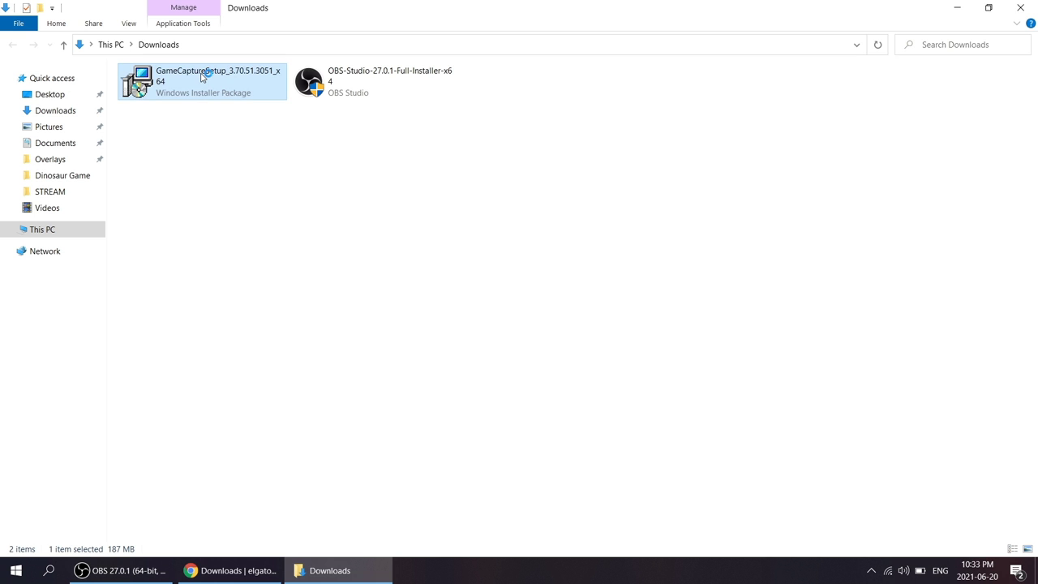
double_click(202, 81)
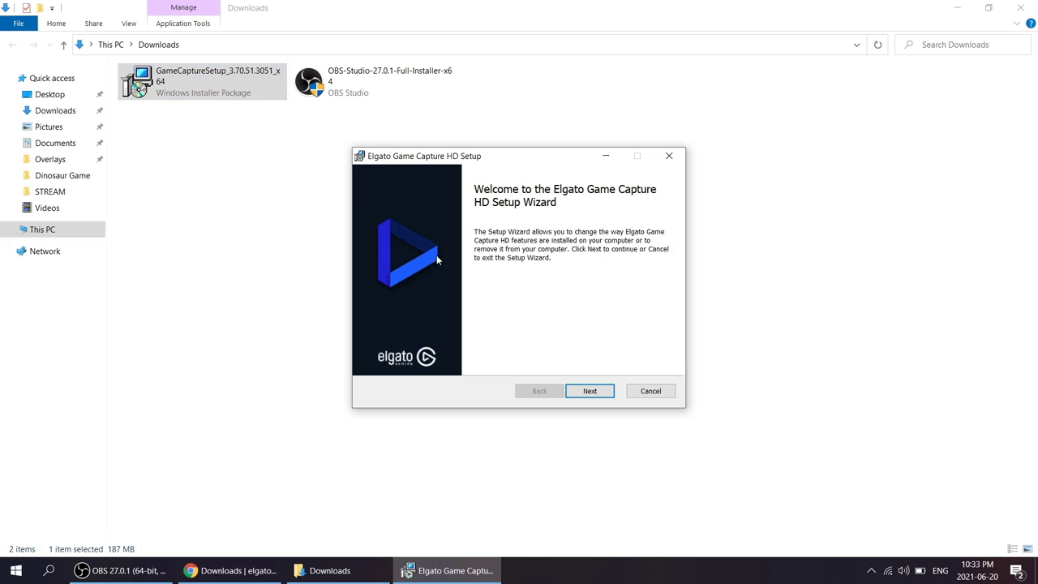